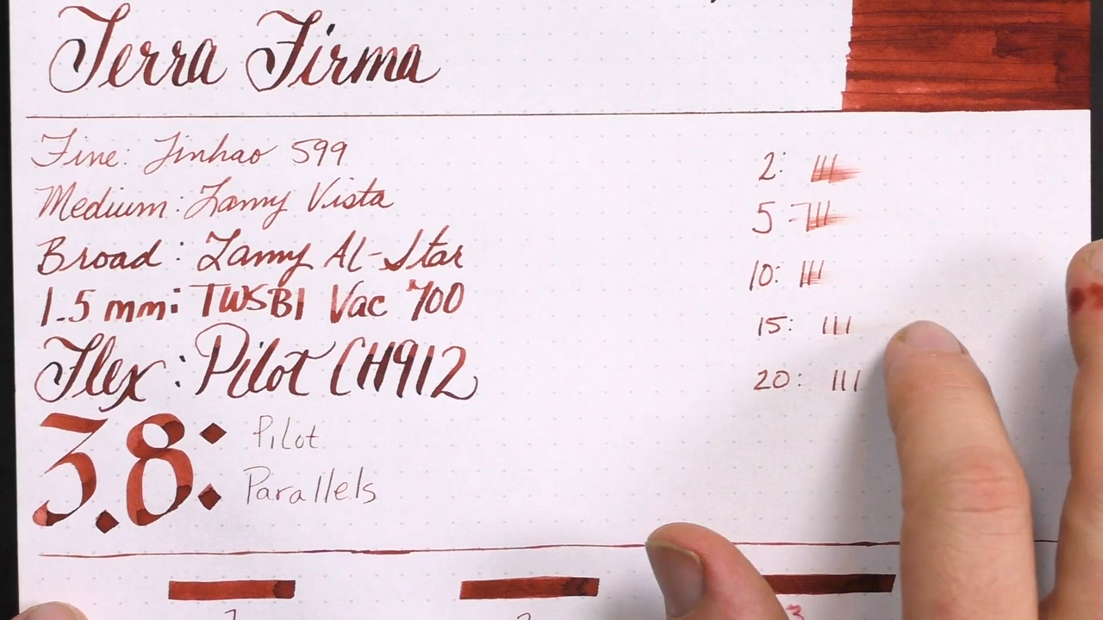
{"action": "scroll", "scroll_direction": "down", "scroll_amount": 3}
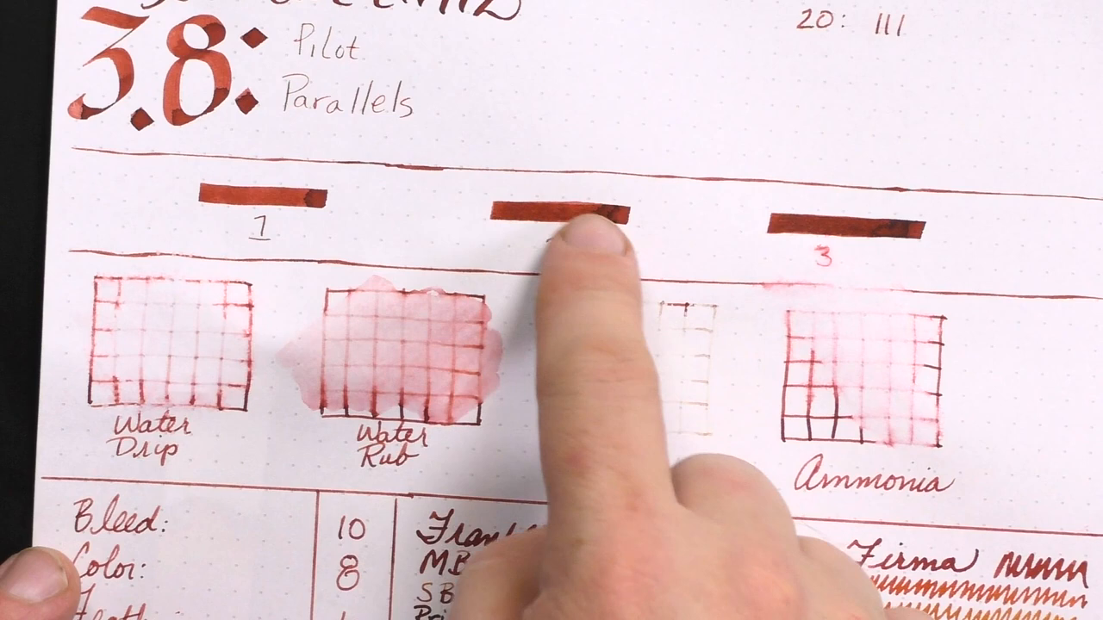